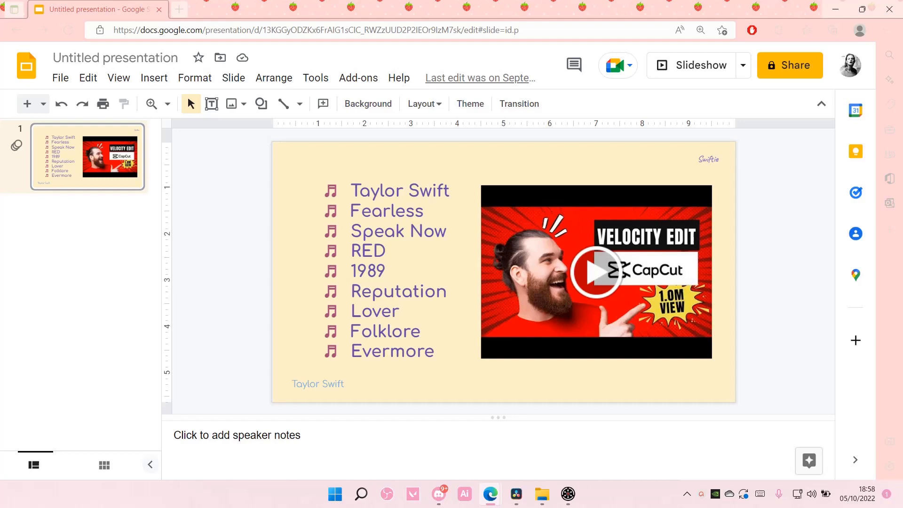
- Rename the presentation title from 'Untitled presentation' to 'Presentation'
{"action": "left_click", "coordinate": [114, 57]}
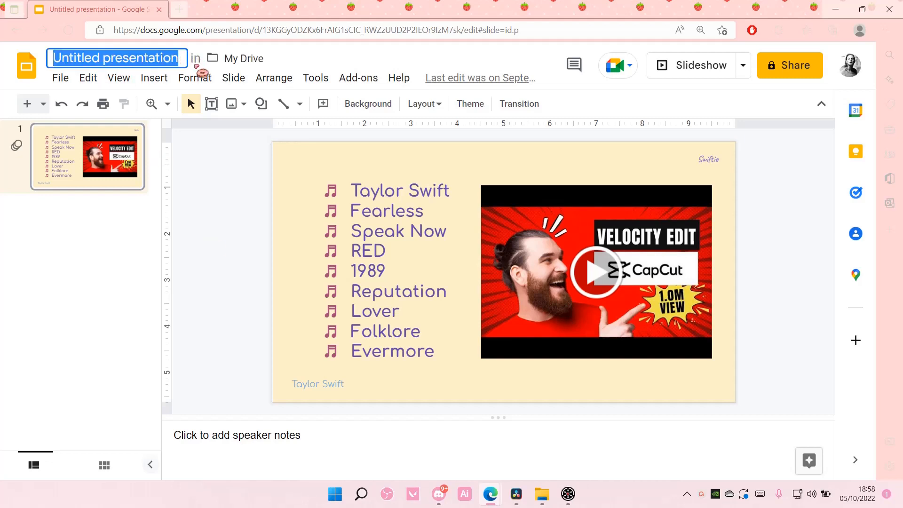
{"action": "type", "text": "Presenta"}
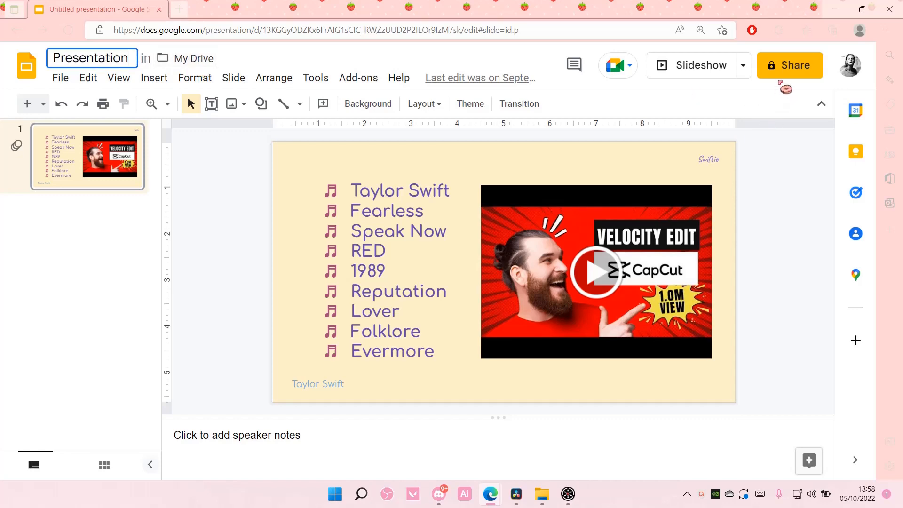
- Set general access to Anyone with the link with the Viewer role
{"action": "left_click", "coordinate": [789, 65]}
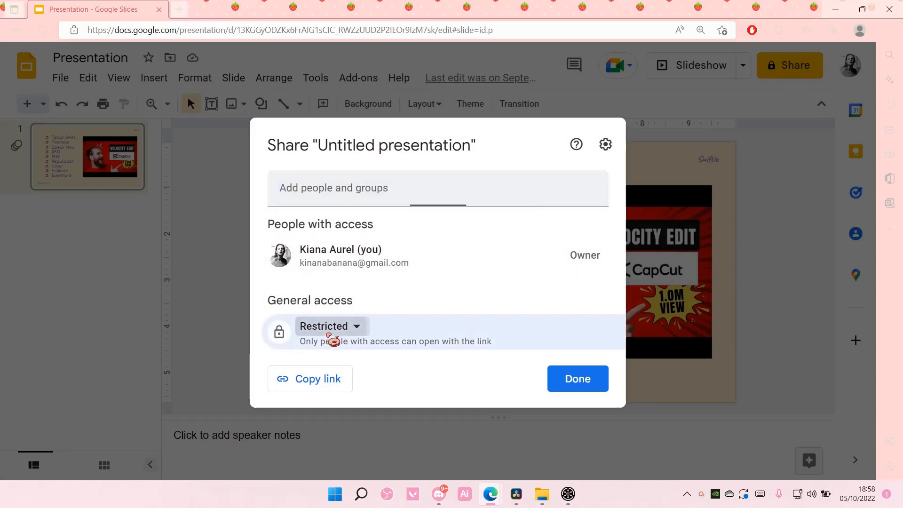
{"action": "left_click", "coordinate": [330, 326]}
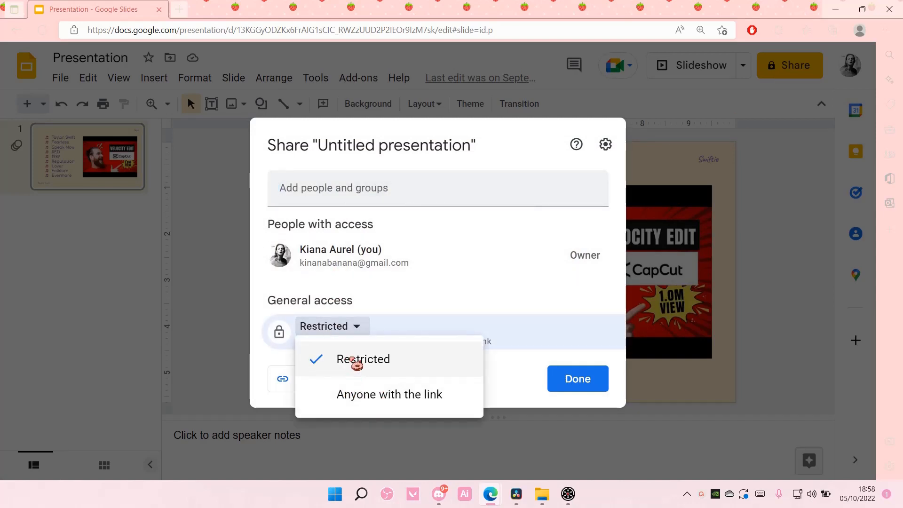
{"action": "left_click", "coordinate": [389, 394]}
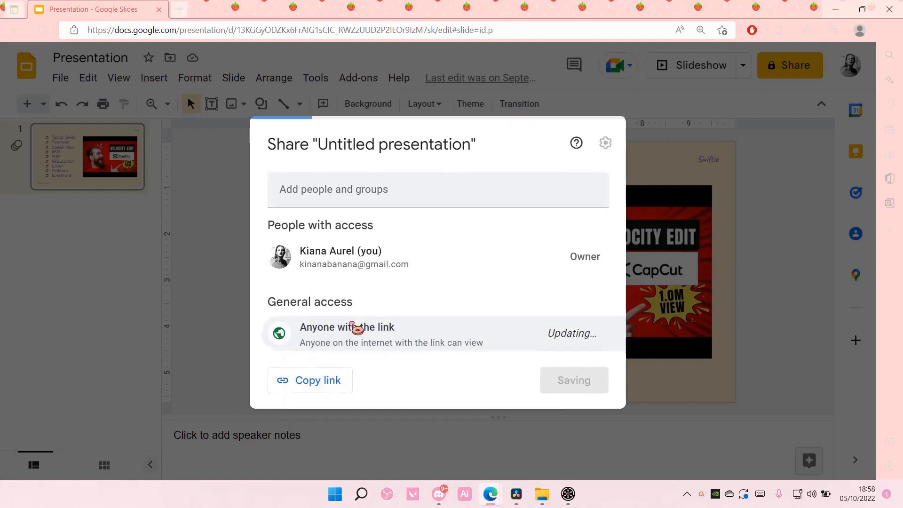
{"action": "left_click", "coordinate": [575, 332]}
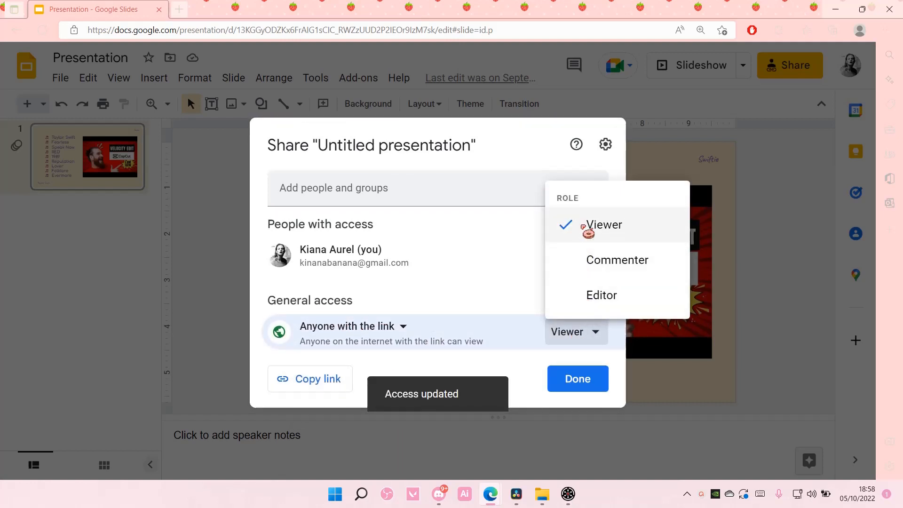
{"action": "left_click", "coordinate": [603, 225]}
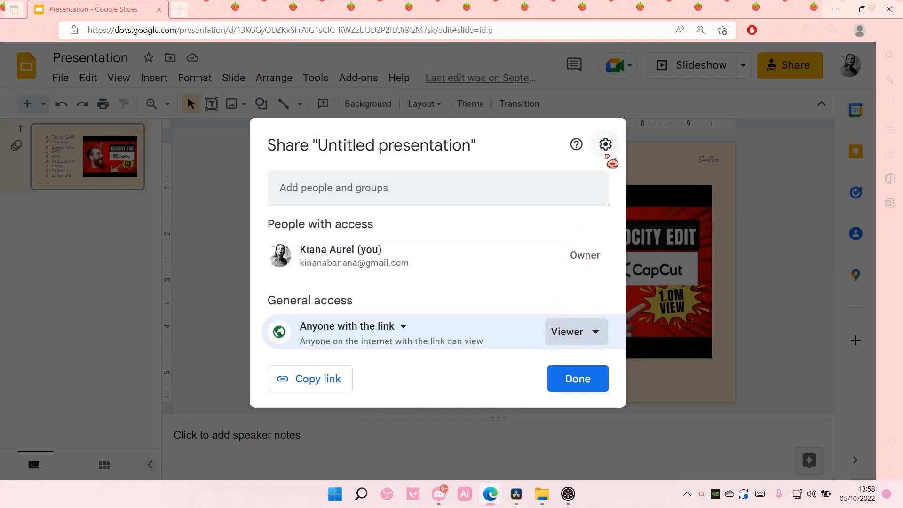
- Disable 'Editors can change permissions and share' in the sharing settings
{"action": "left_click", "coordinate": [605, 144]}
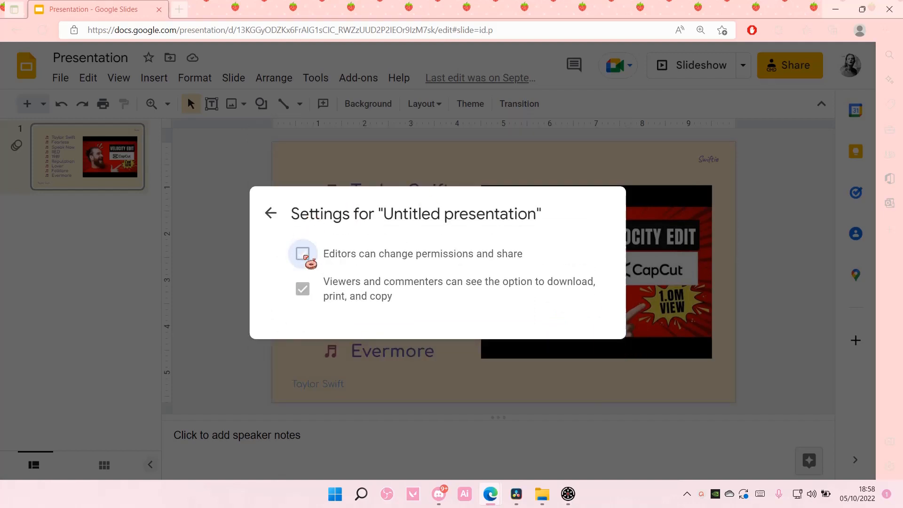
{"action": "left_click", "coordinate": [302, 253]}
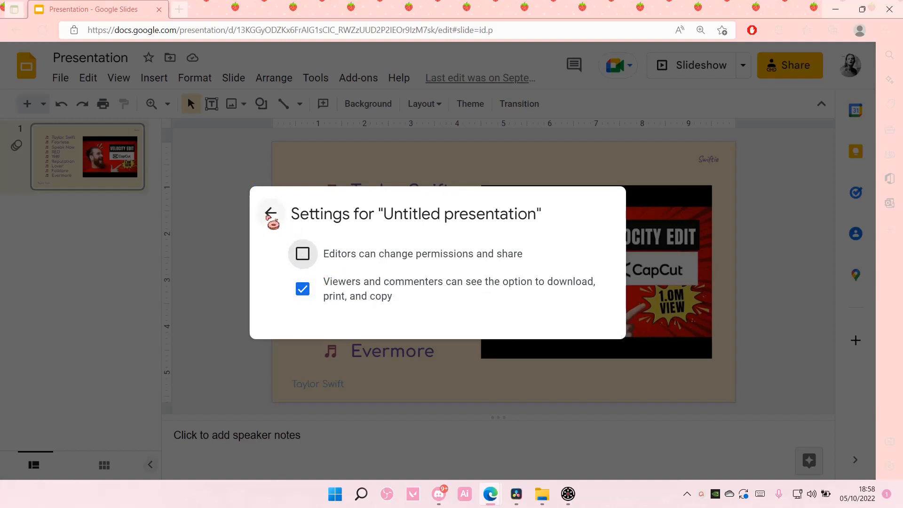
{"action": "left_click", "coordinate": [271, 212]}
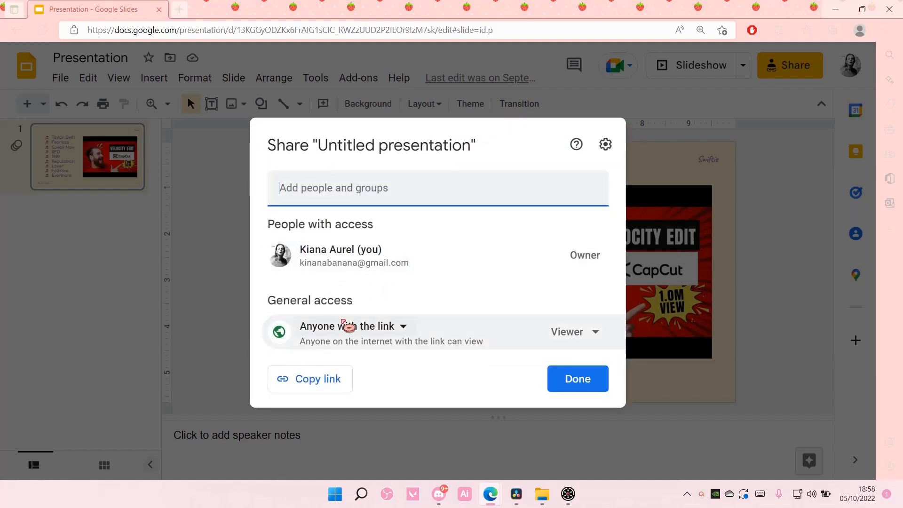
- Confirm the sharing changes with Done and return to the slide
{"action": "left_click", "coordinate": [576, 379]}
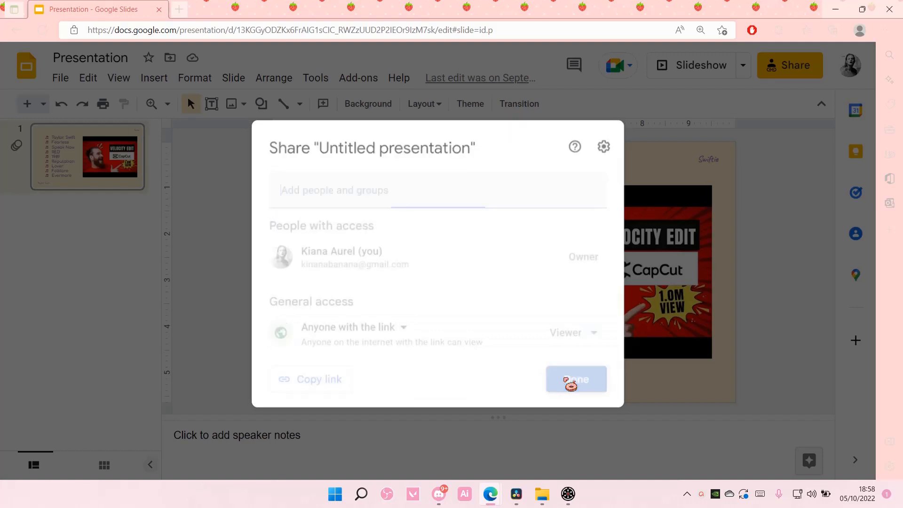
{"action": "left_click", "coordinate": [576, 379]}
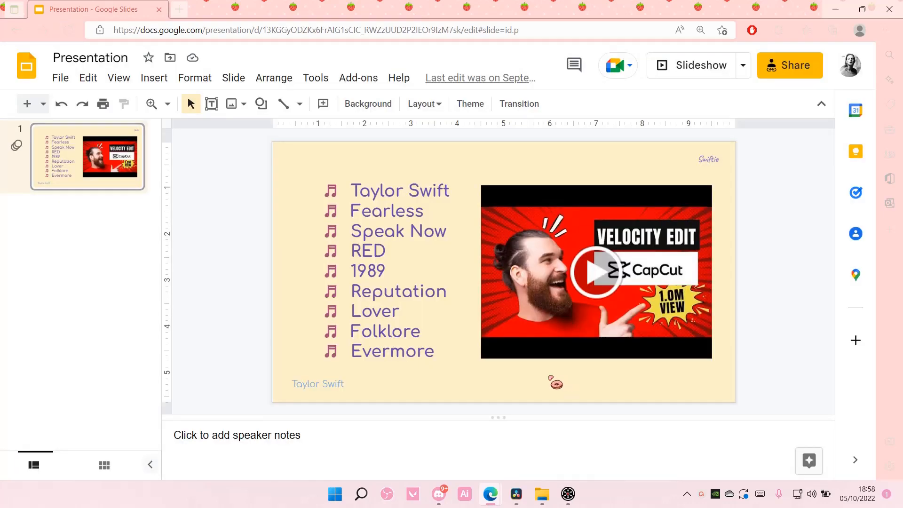